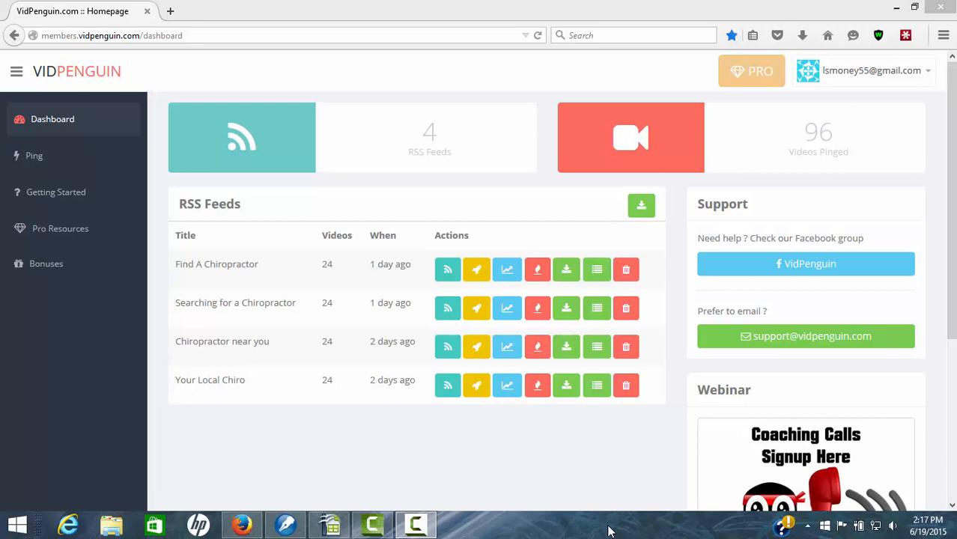
mouse_move(542, 530)
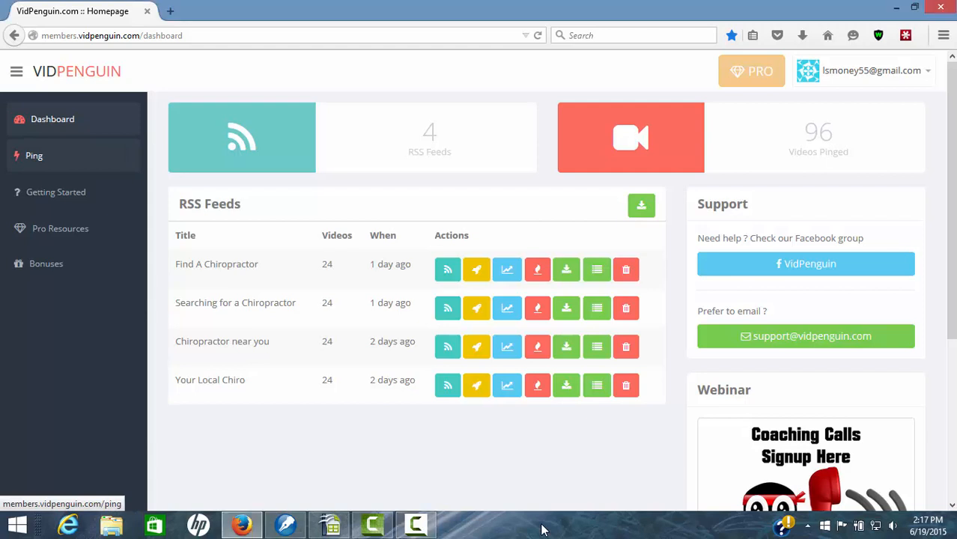
Paste the YouTube video link into the pinger so it lists Chiropractor Chesterfield Mo
left_click(33, 154)
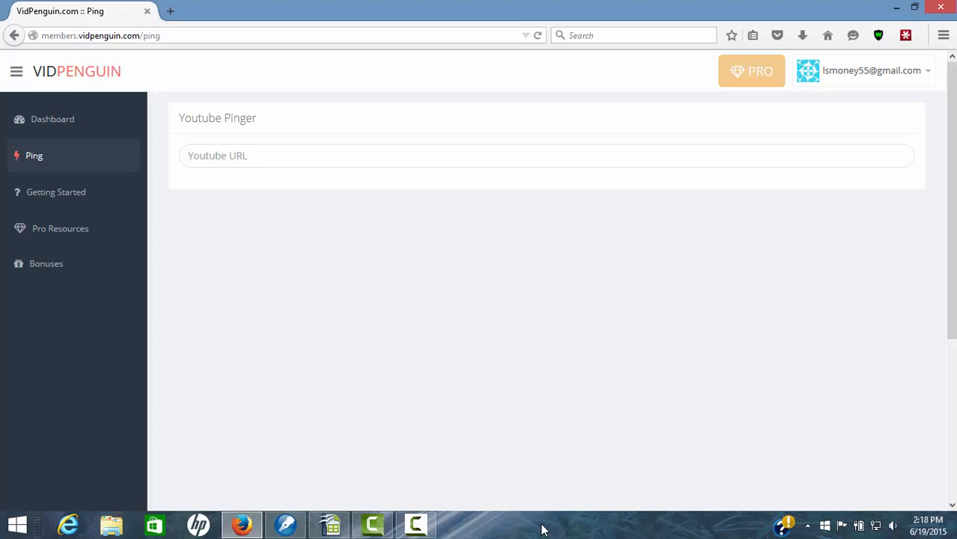
left_click(547, 154)
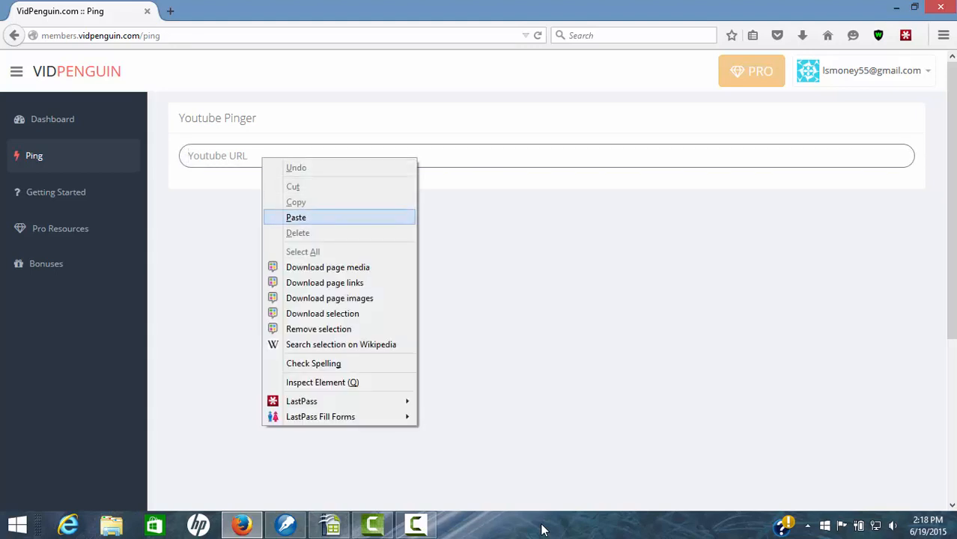
left_click(296, 217)
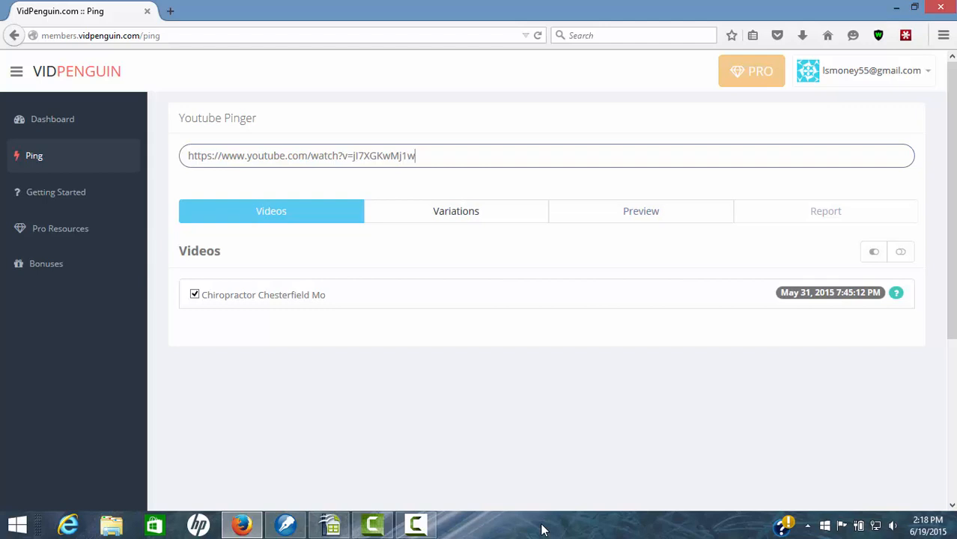
Set URL variations to the maximum 22 + 2 with Goo.gl and Bit.ly shorteners enabled
left_click(455, 210)
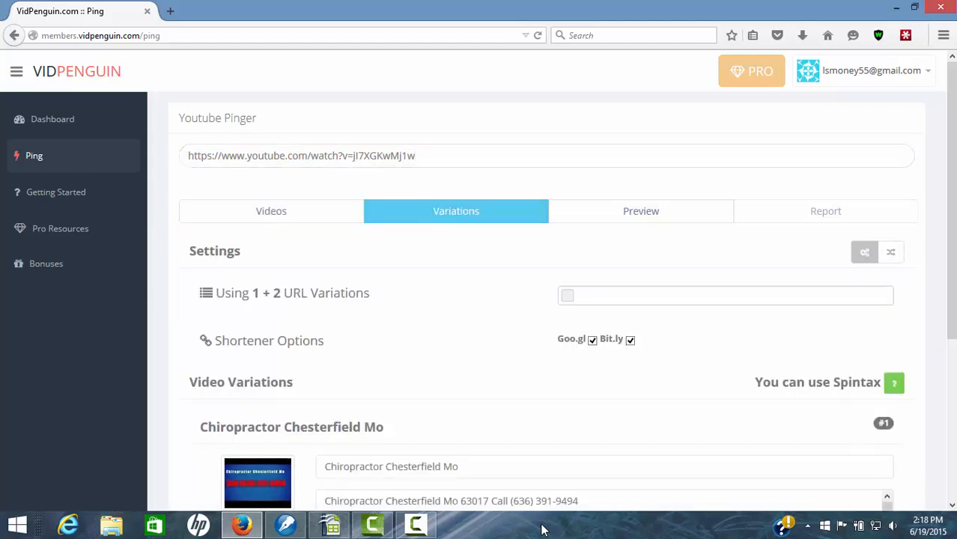
scroll("down", 3)
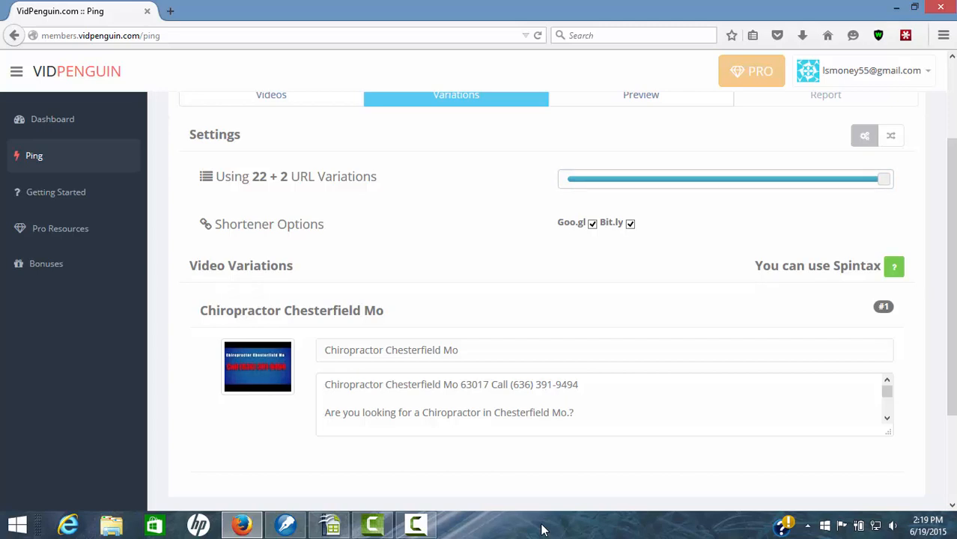
scroll("down", 3)
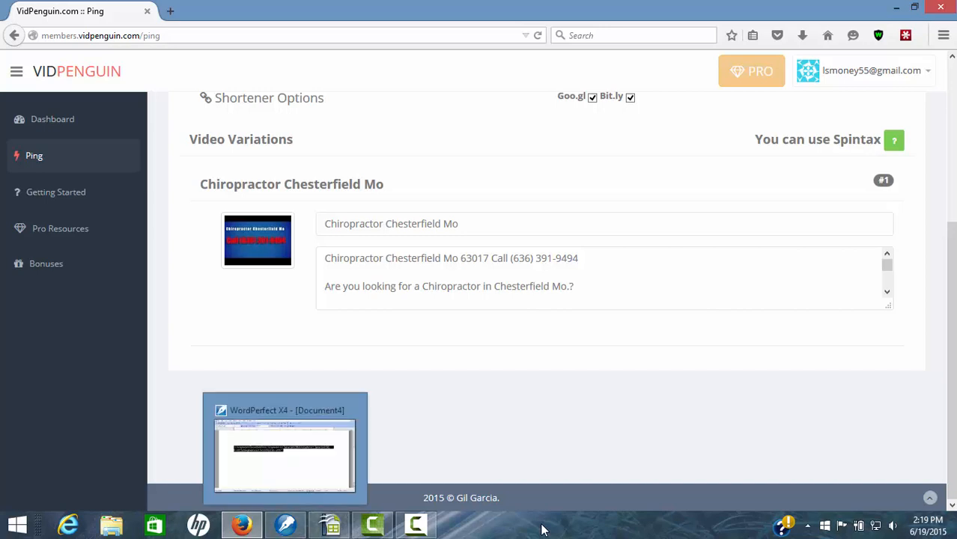
mouse_move(542, 527)
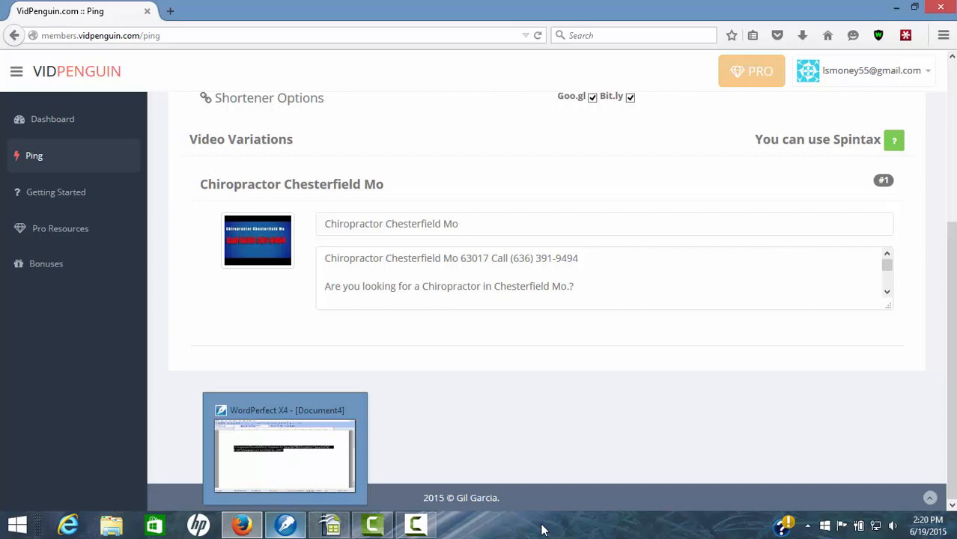
Copy the spintax title text with four Chesterfield Mo chiropractor variants from the WordPerfect document
left_click(285, 449)
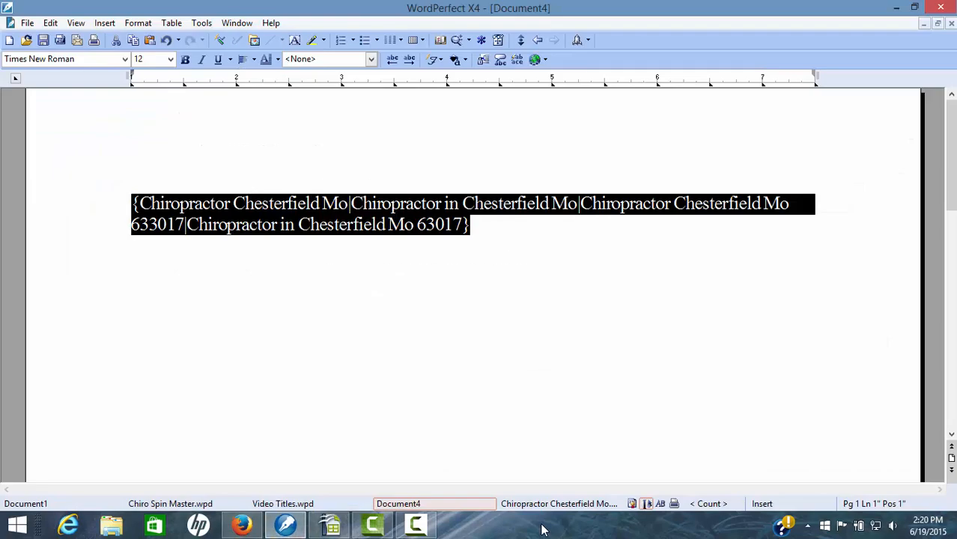
right_click(337, 224)
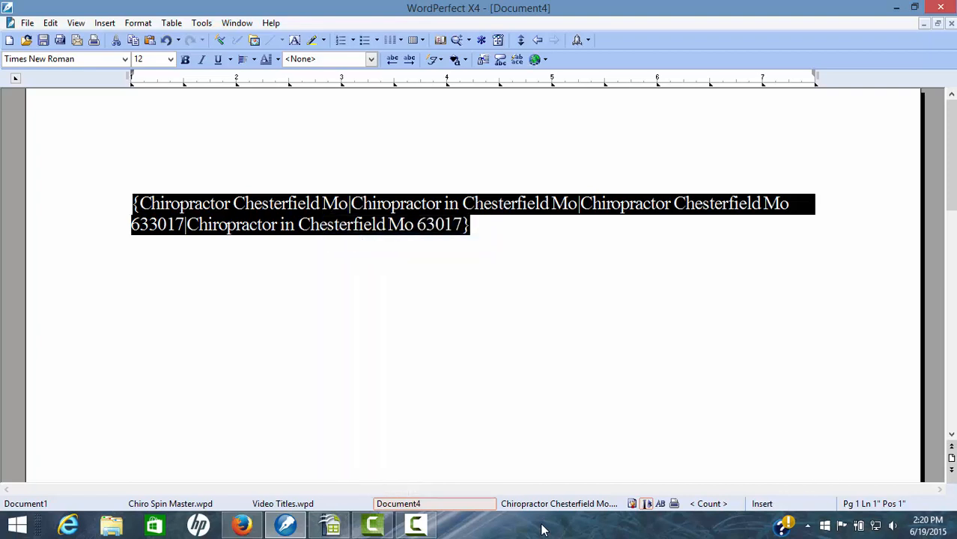
left_click(241, 524)
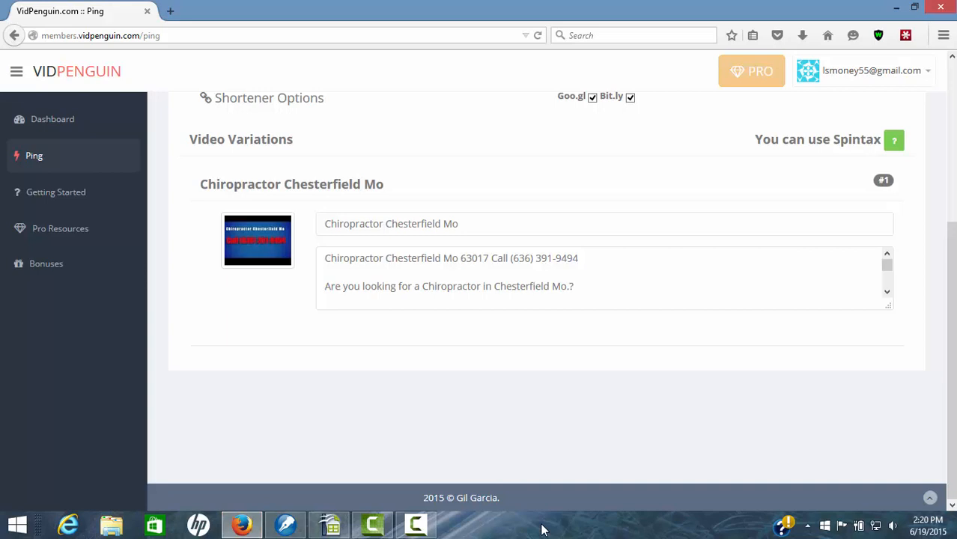
Replace the first variation's Video Title with the pasted four-title spintax
left_click(605, 223)
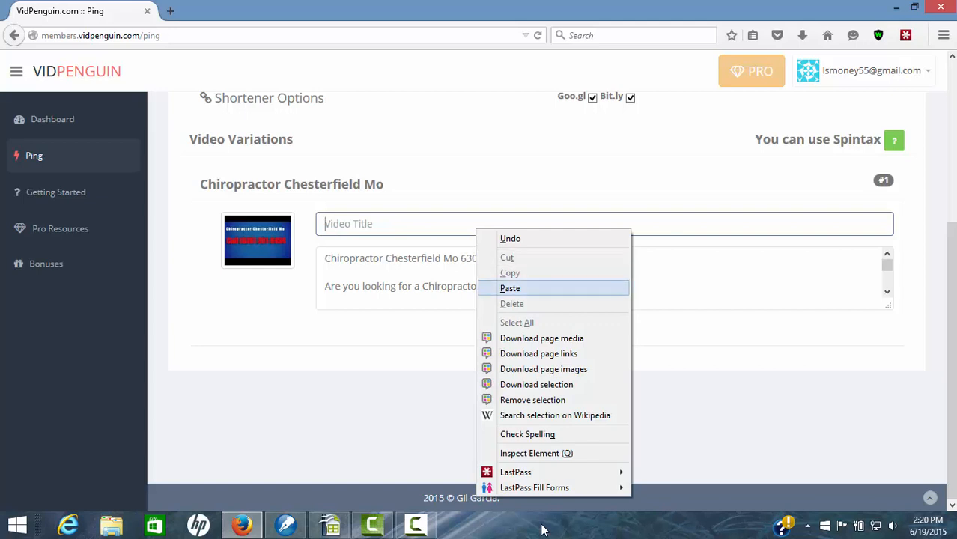
left_click(509, 287)
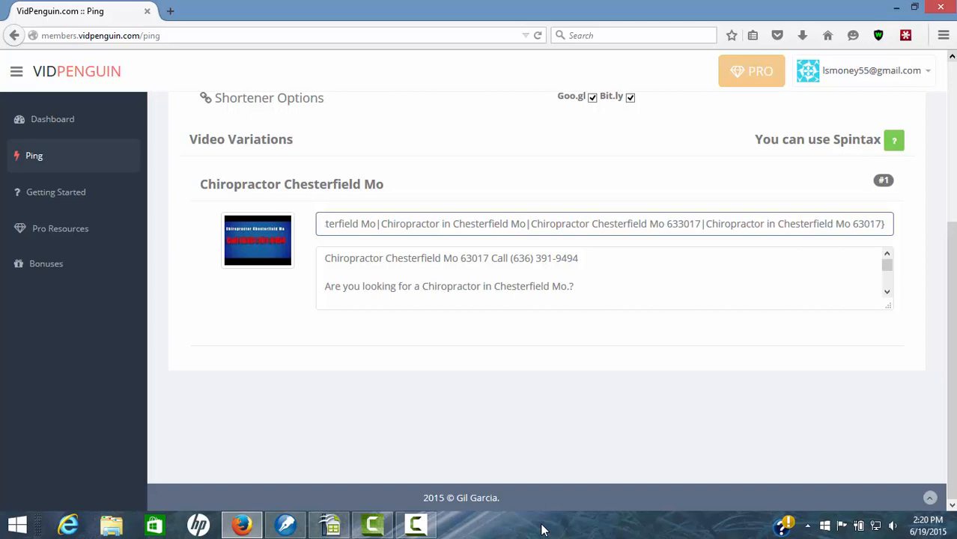
scroll("up", 3)
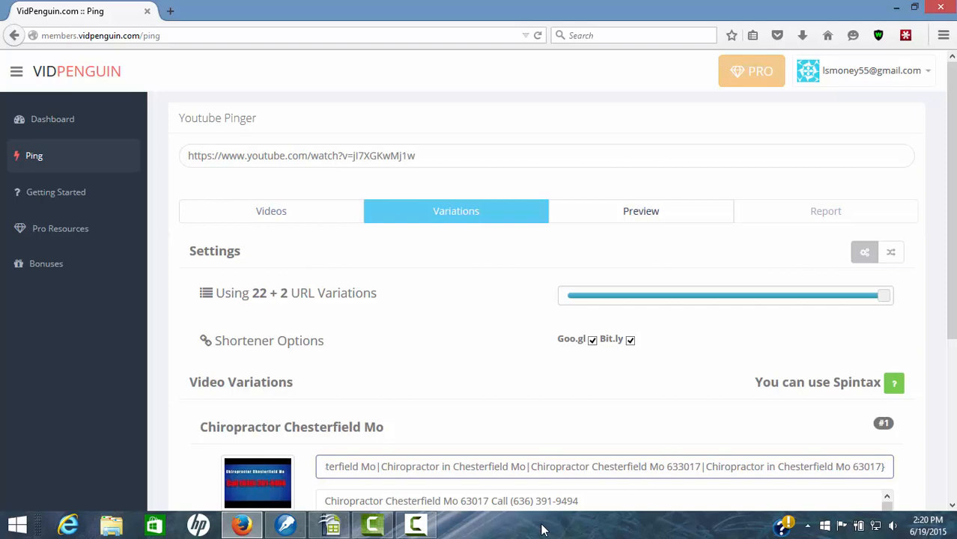
Review the Preview tab's title variations and feed settings titled Your Local Chiro with description and URL
left_click(641, 210)
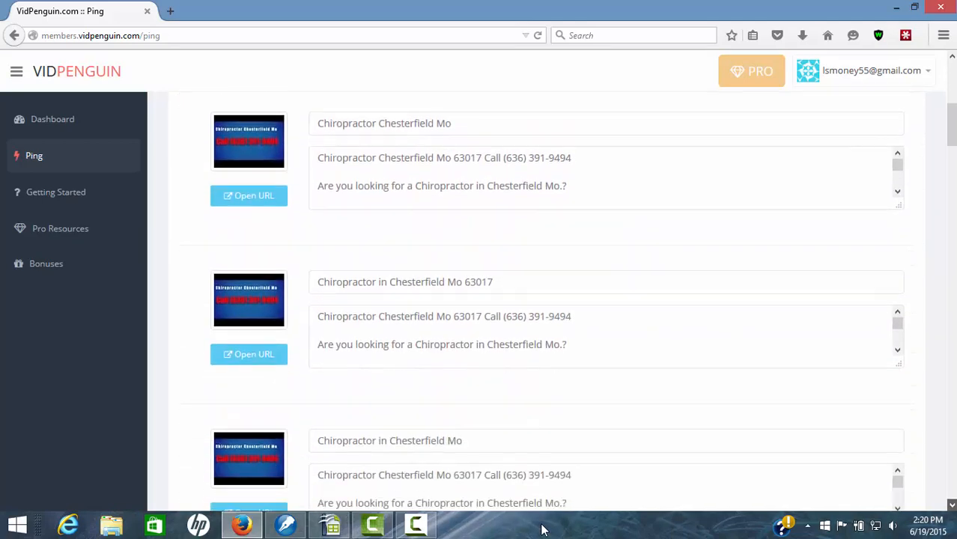
scroll("down", 3)
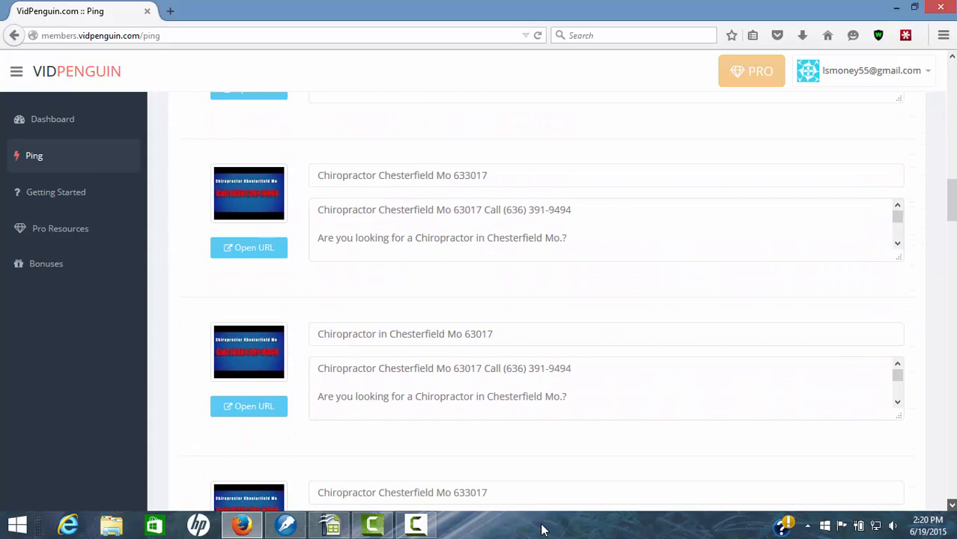
scroll("down", 3)
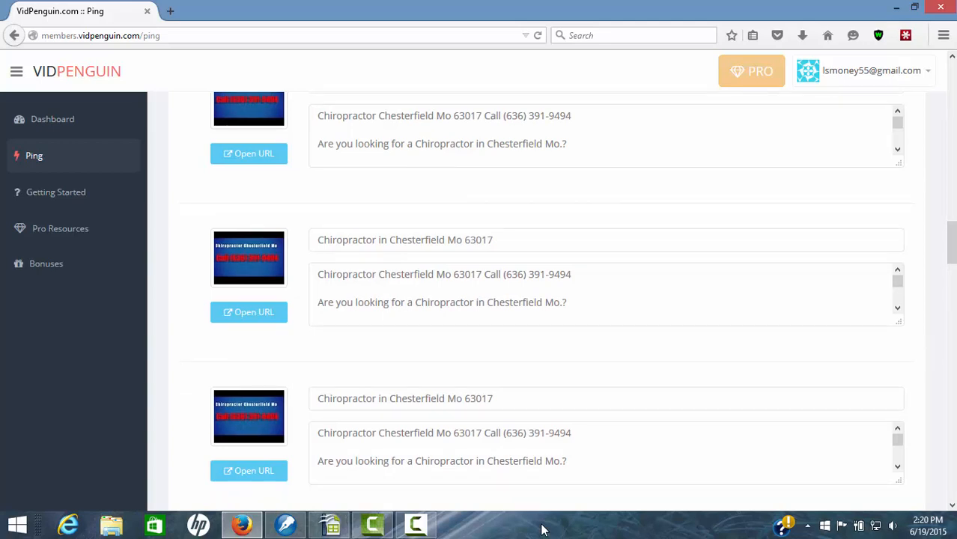
scroll("down", 3)
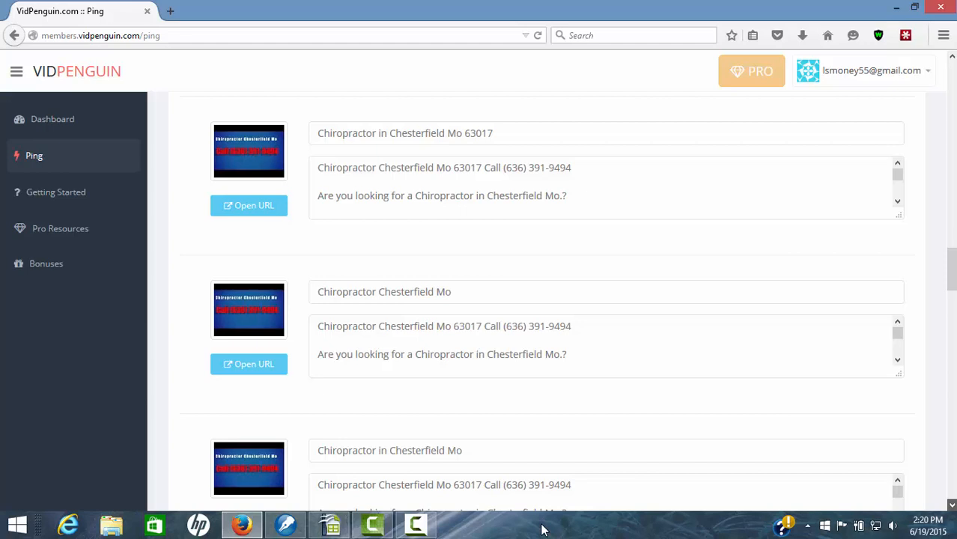
scroll("down", 3)
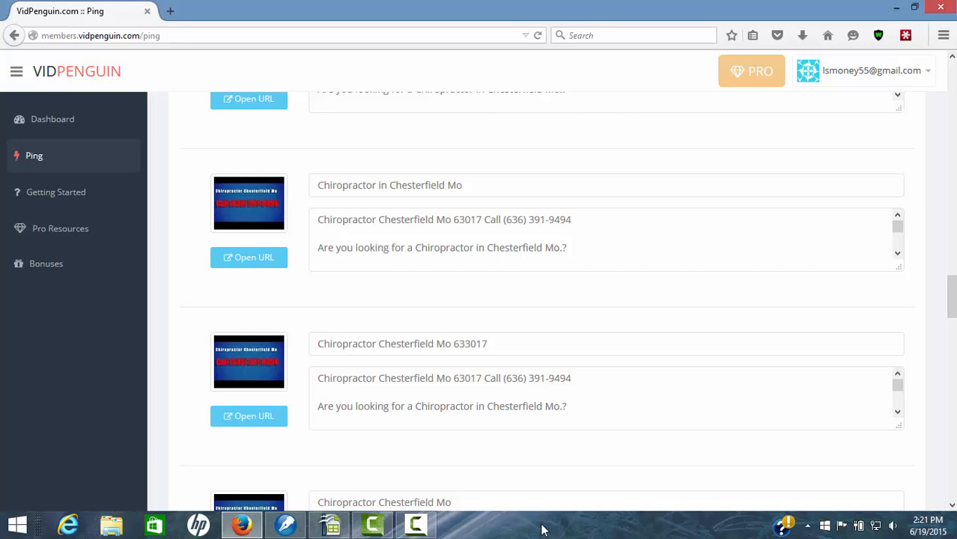
scroll("down", 3)
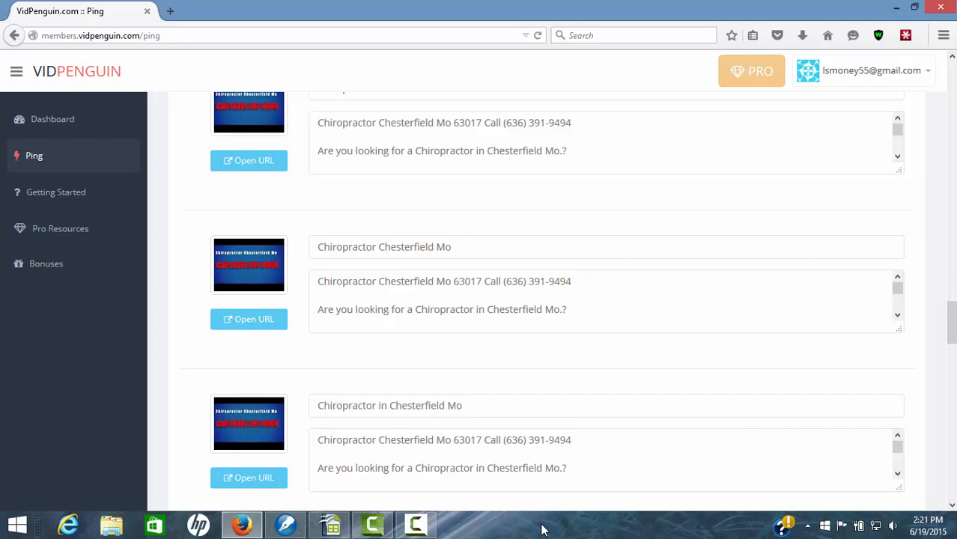
scroll("down", 3)
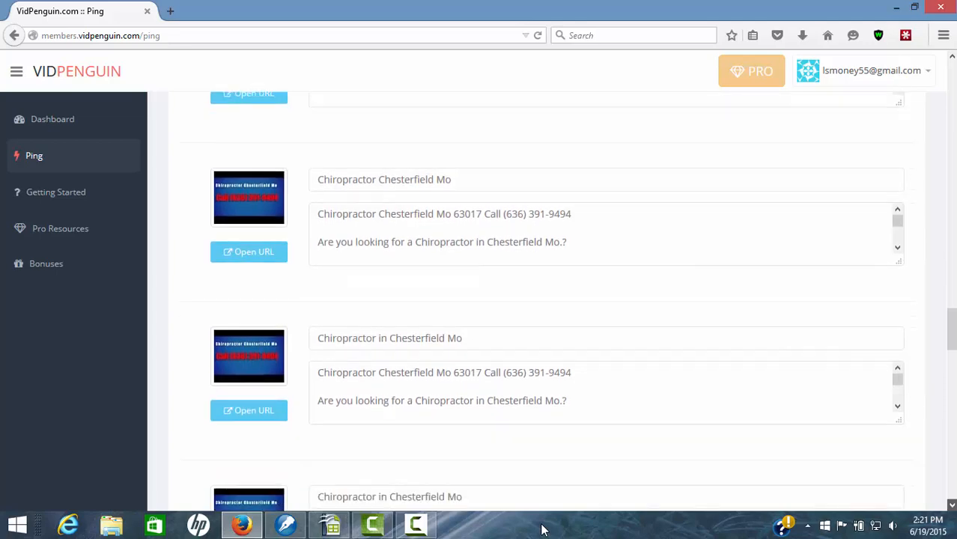
scroll("down", 3)
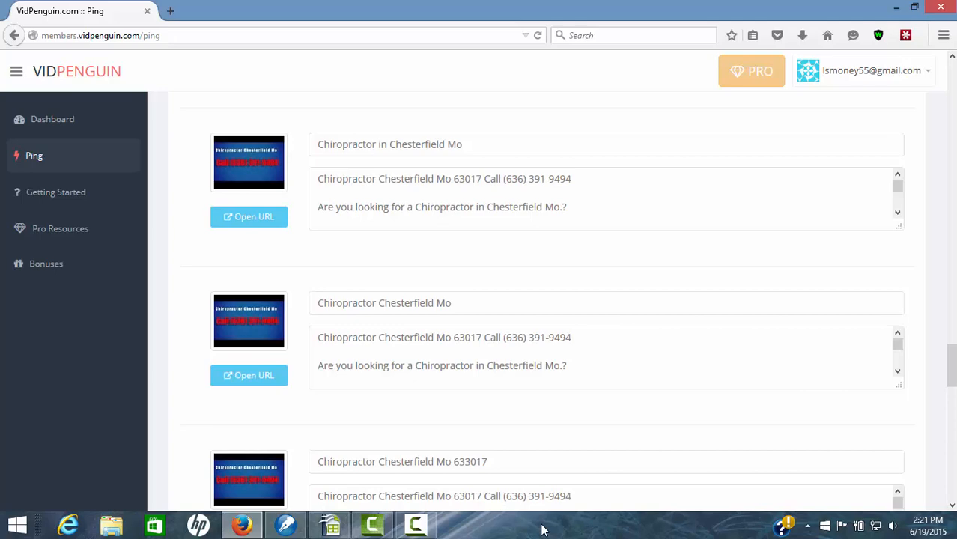
scroll("down", 3)
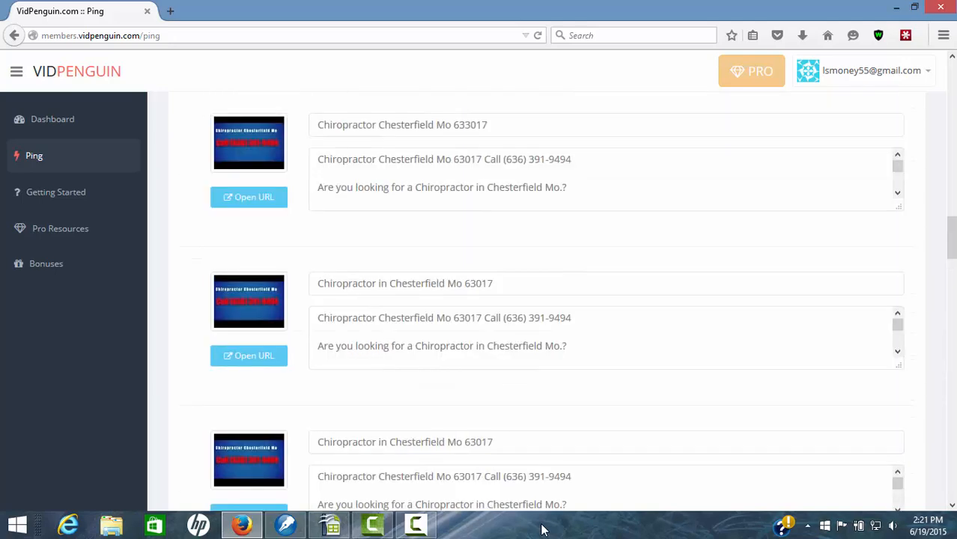
scroll("up", 3)
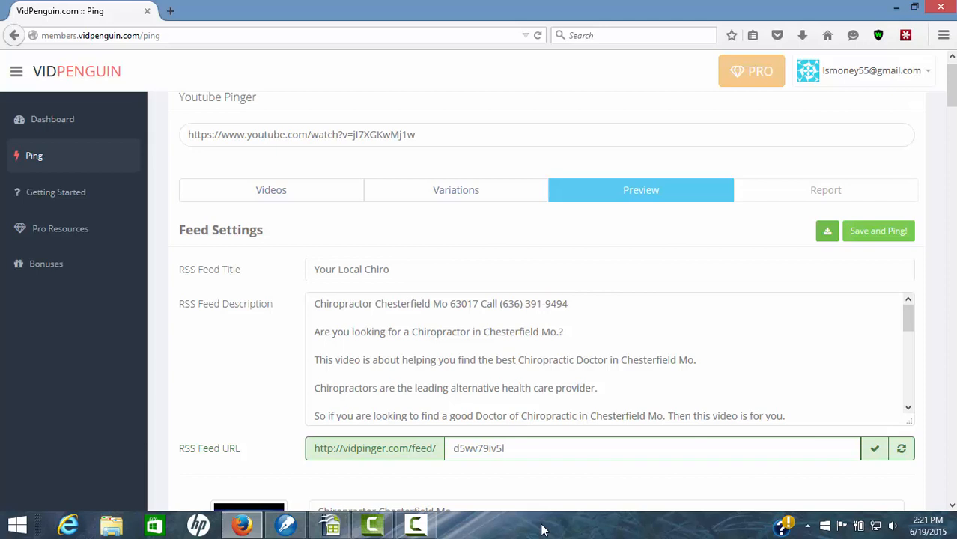
Replace the RSS Feed Title 'Your Local Chiro' with 'Chiropractor Chesterfield Mo'
left_click(608, 269)
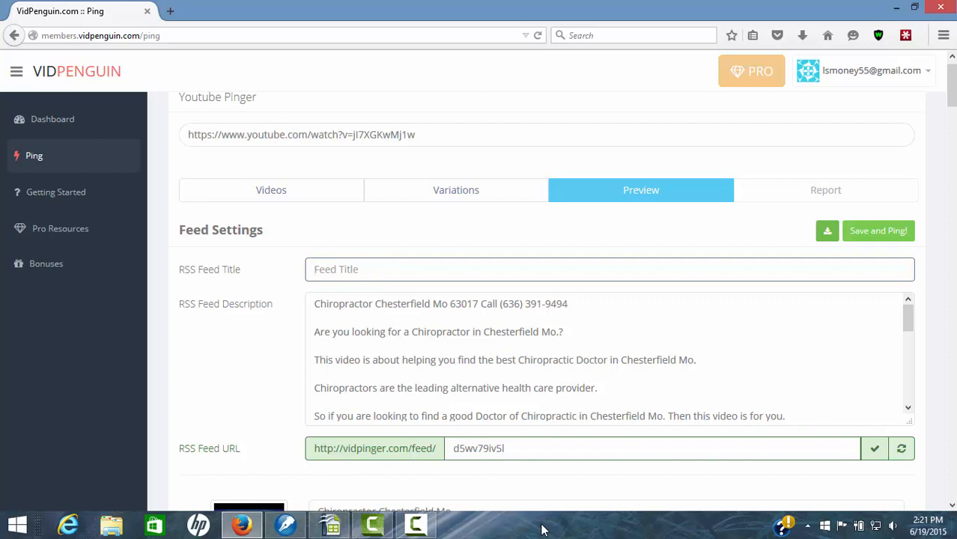
type("C")
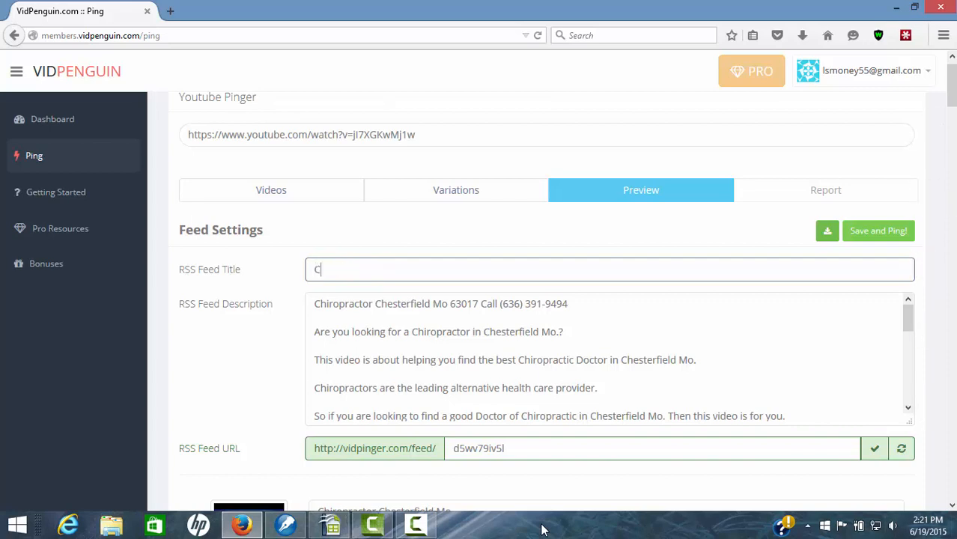
type("hiropr")
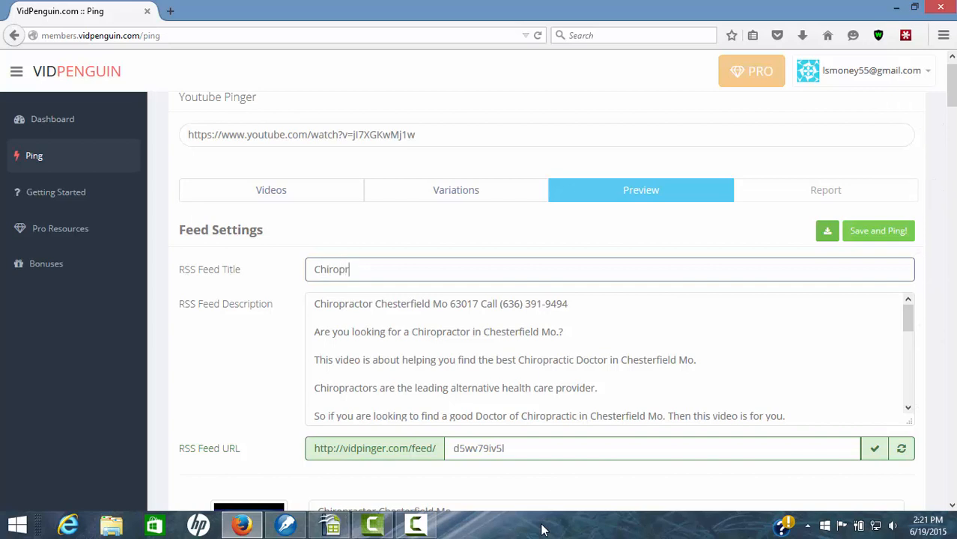
type("actor Chest")
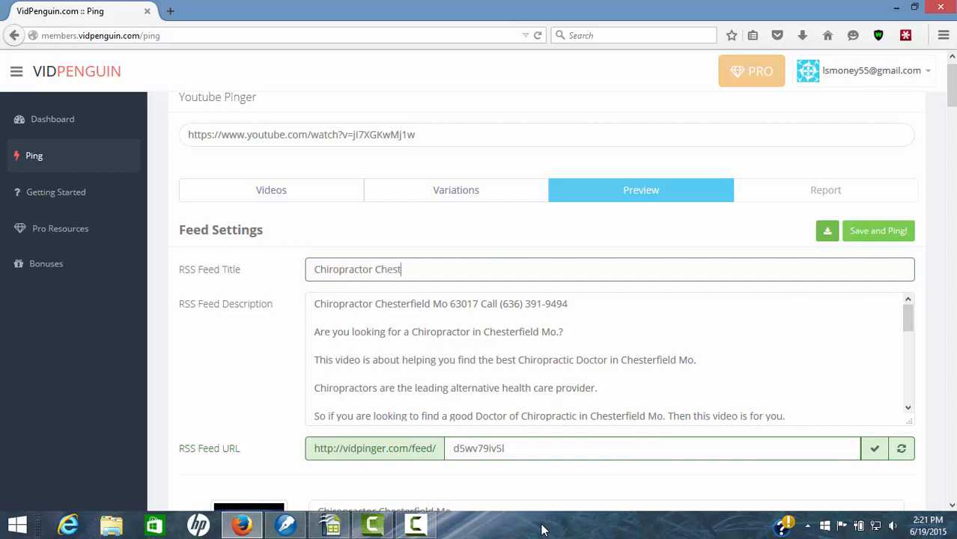
type("erfi")
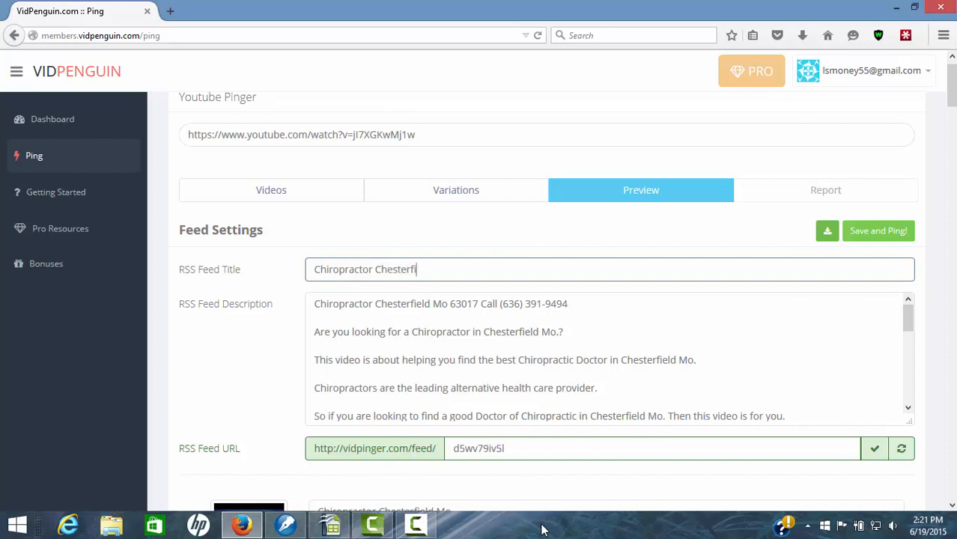
type("eld M")
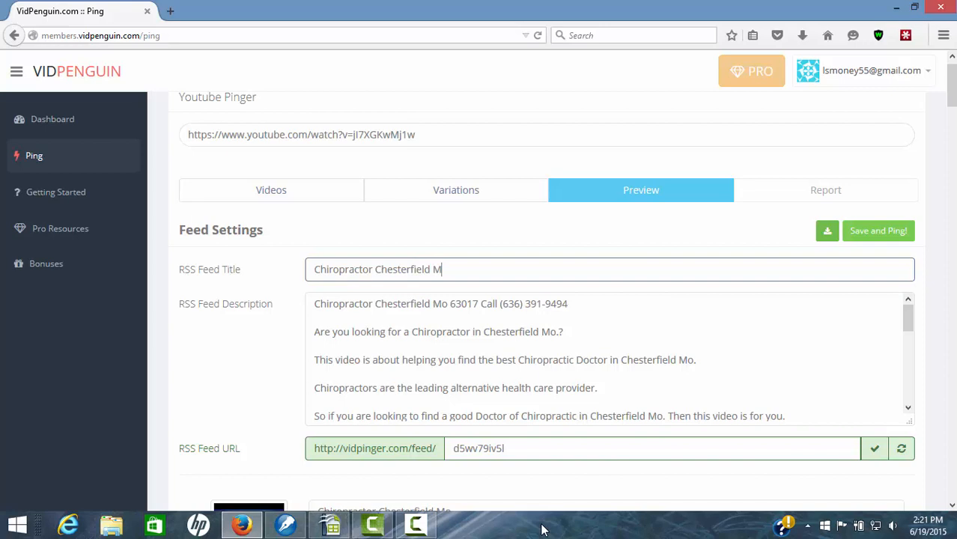
type("o")
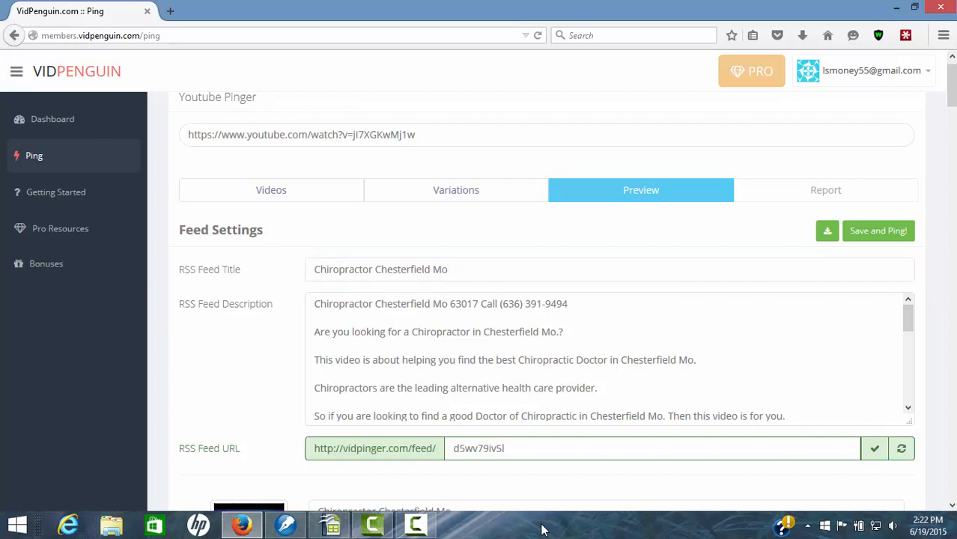
Save and ping the feed, then review the report's internal and Feedburner URLs submitted to the pinger
left_click(877, 231)
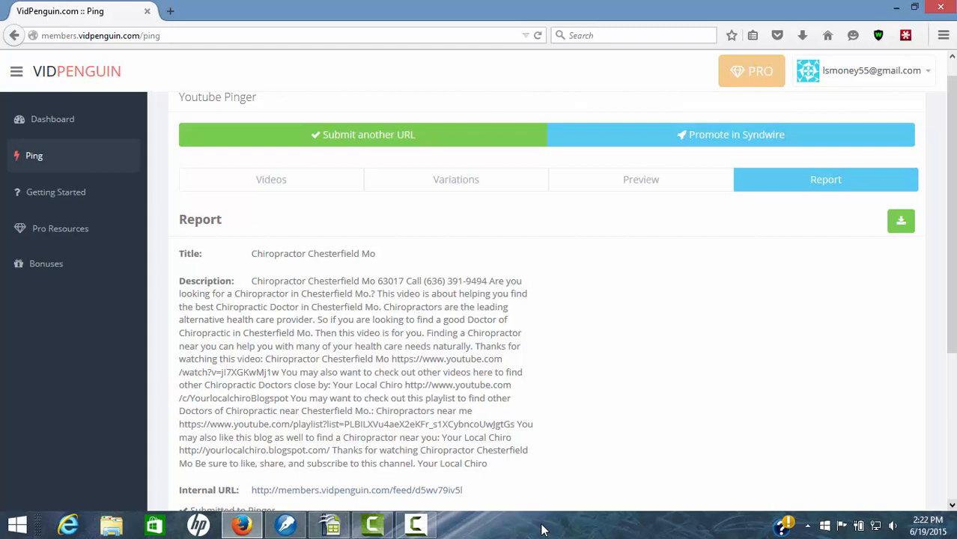
scroll("down", 3)
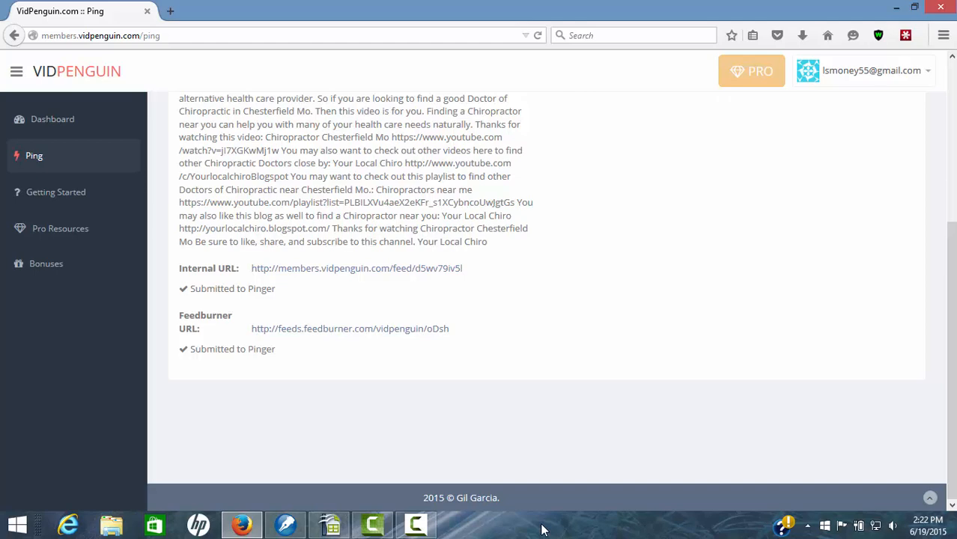
scroll("up", 3)
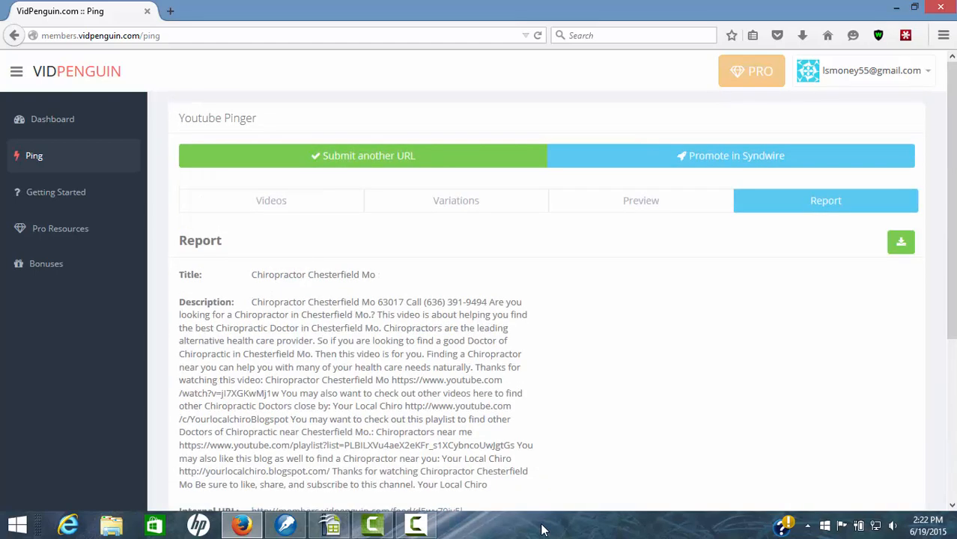
left_click(52, 120)
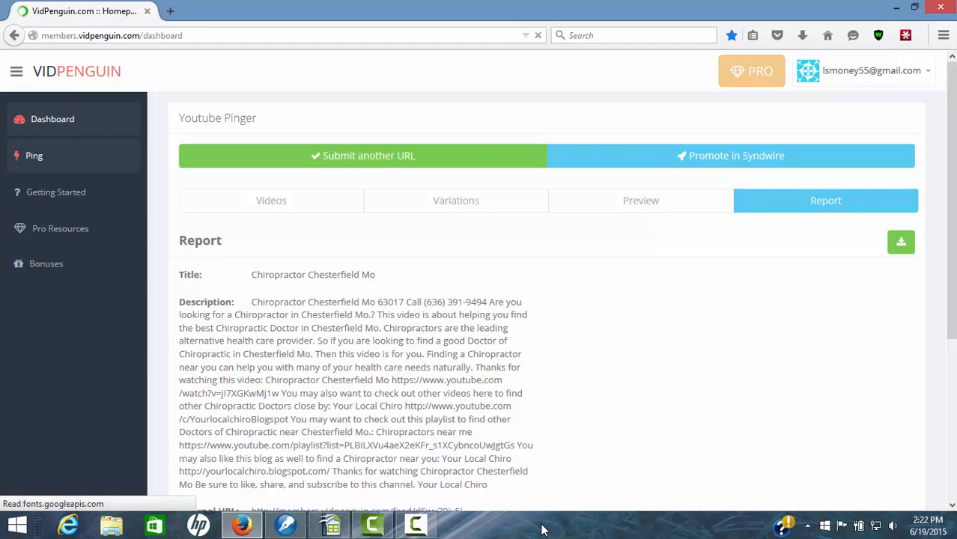
Show the dashboard RSS Feeds table with Chiropractor Chesterfield Mo newest among five feeds
left_click(53, 118)
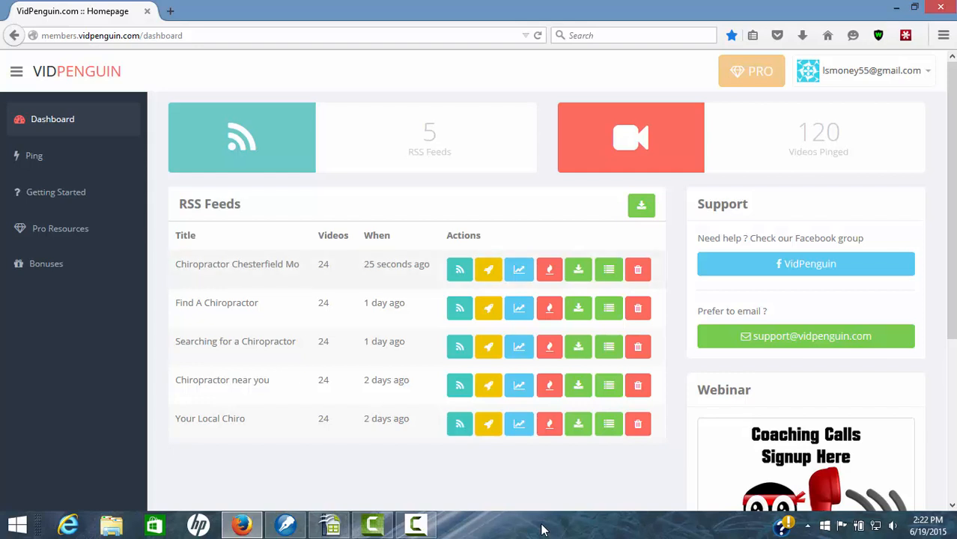
mouse_move(458, 270)
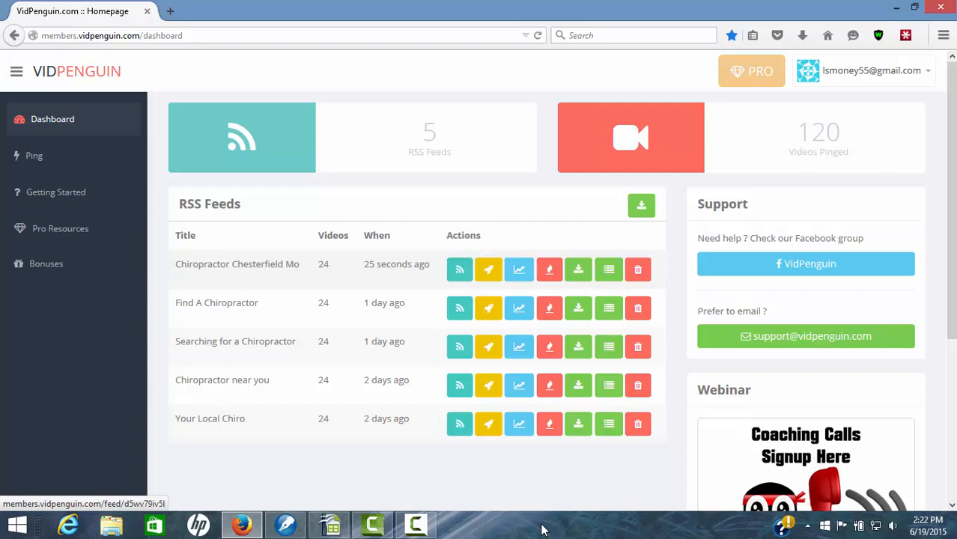
mouse_move(489, 269)
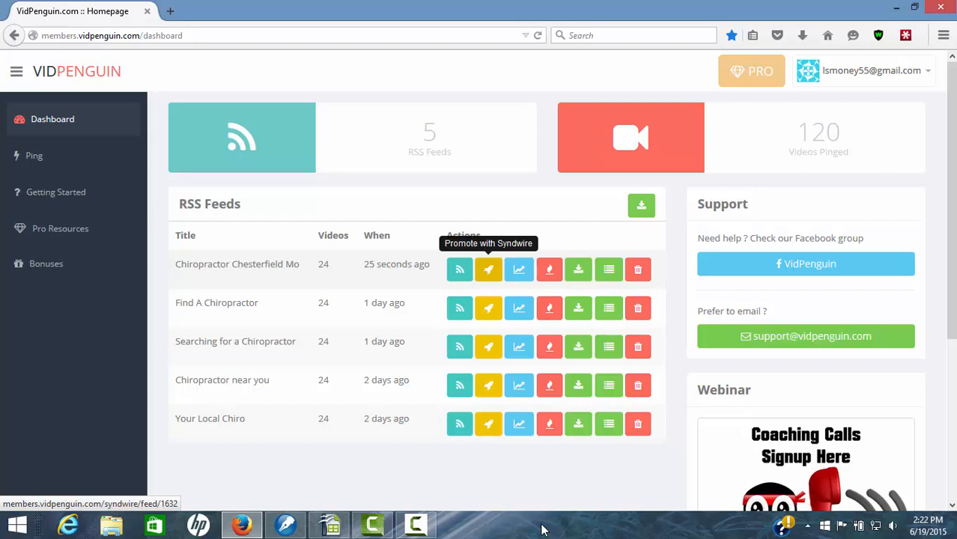
mouse_move(519, 270)
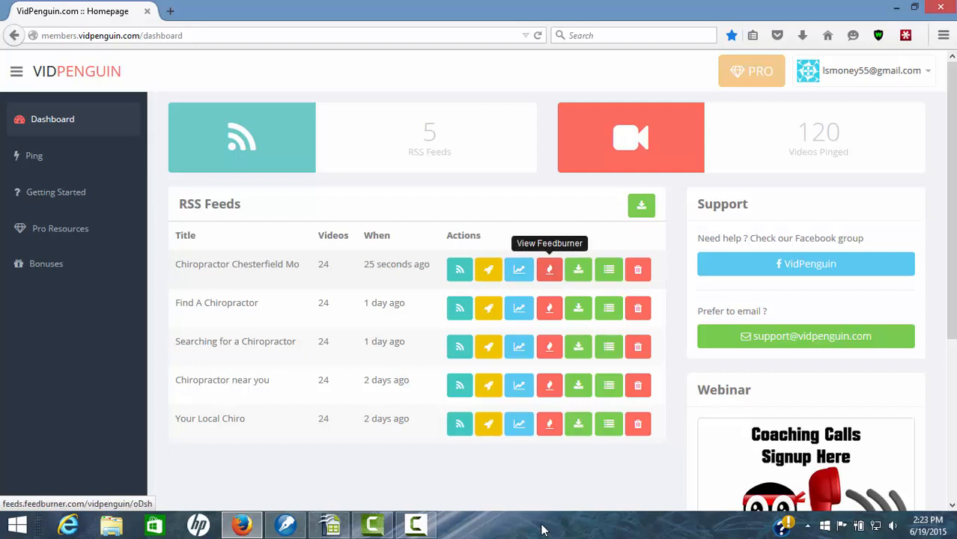
mouse_move(578, 269)
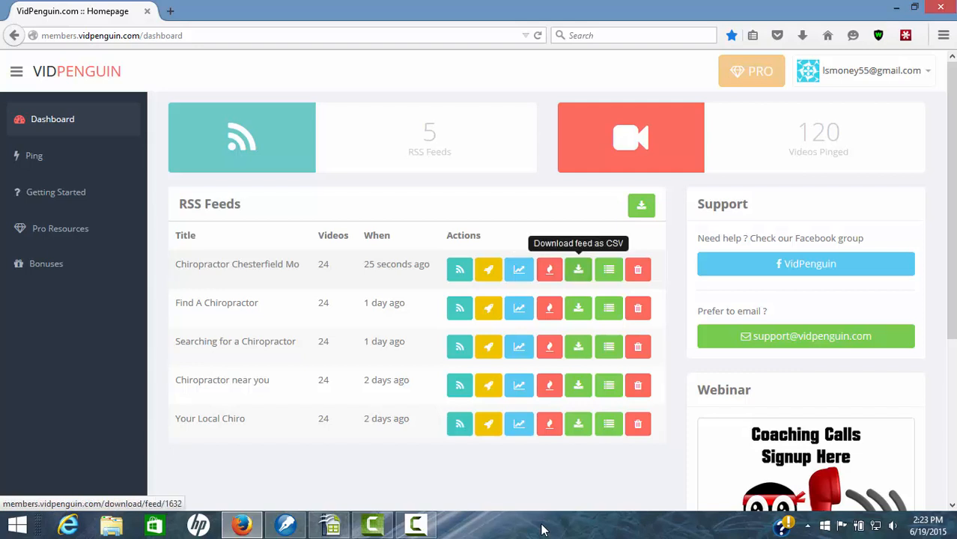
mouse_move(608, 270)
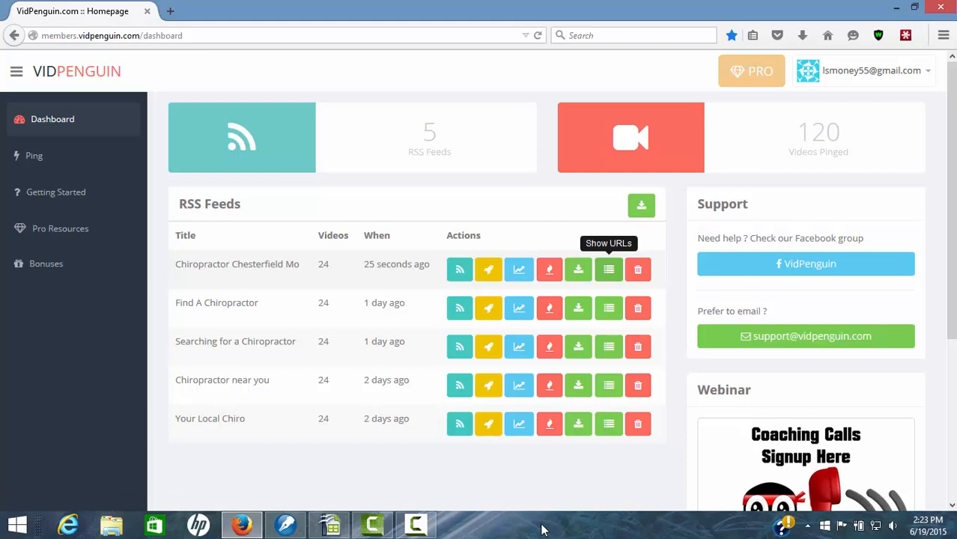